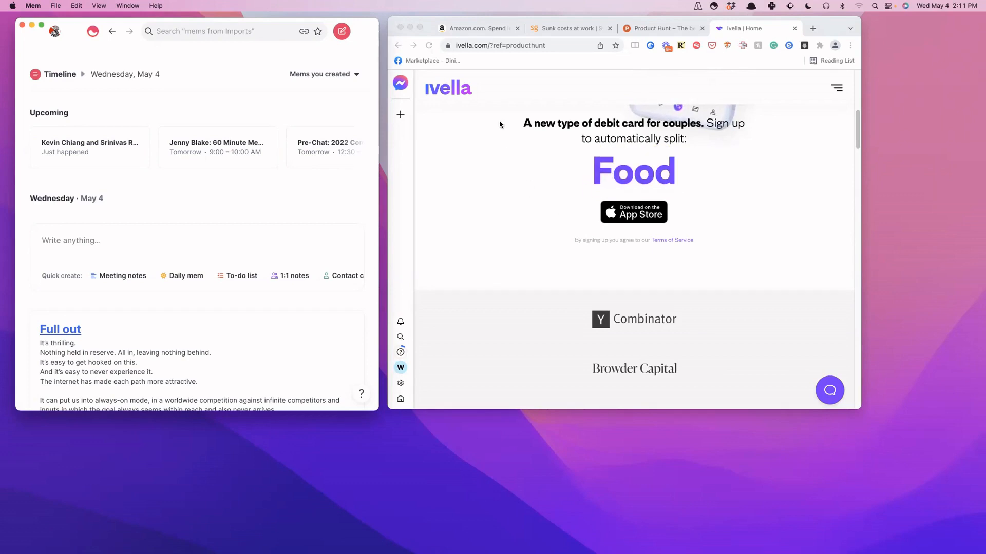
Save the Amazon page for Trillion Dollar Triage as a new mem via Mem Spotlight
click(475, 29)
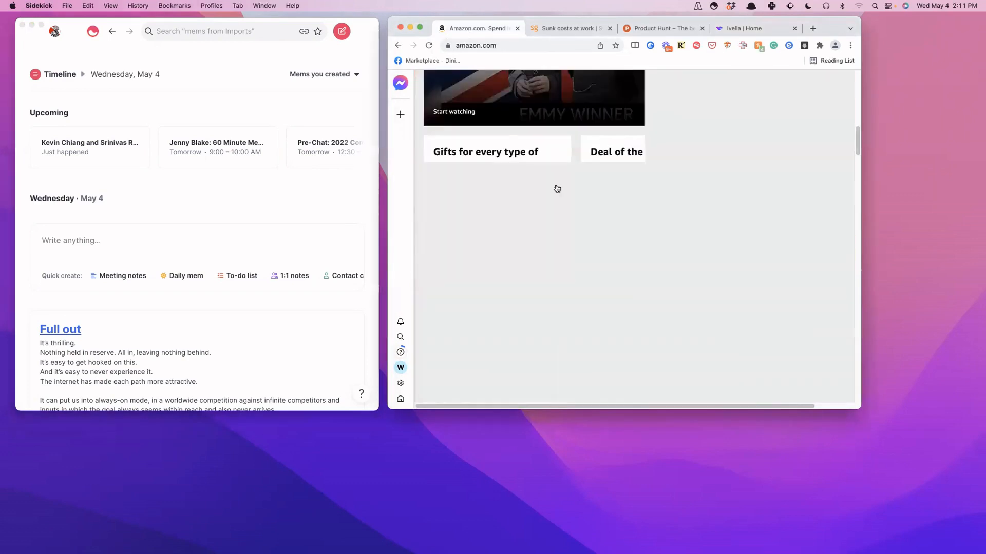
scroll(down, 3)
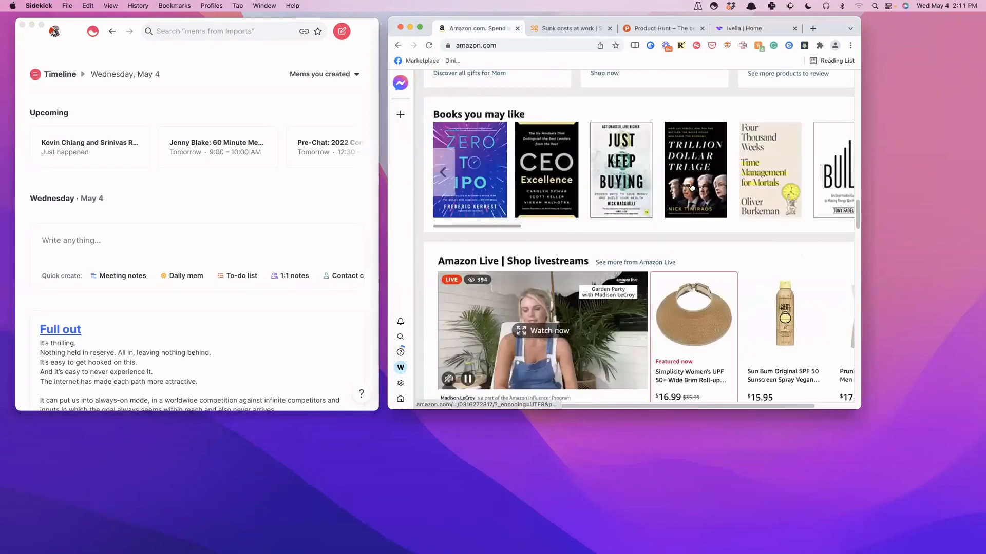
click(695, 170)
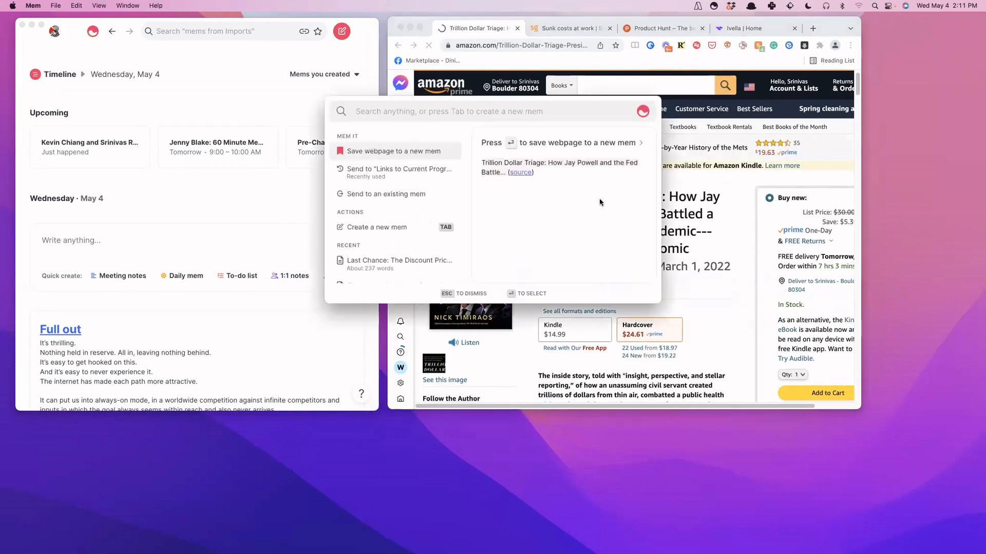
click(397, 151)
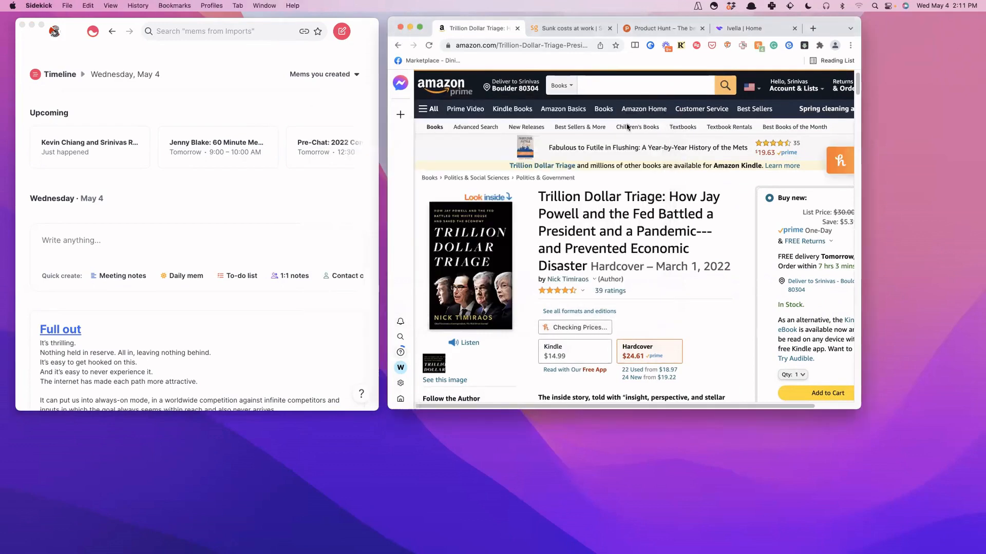
click(569, 29)
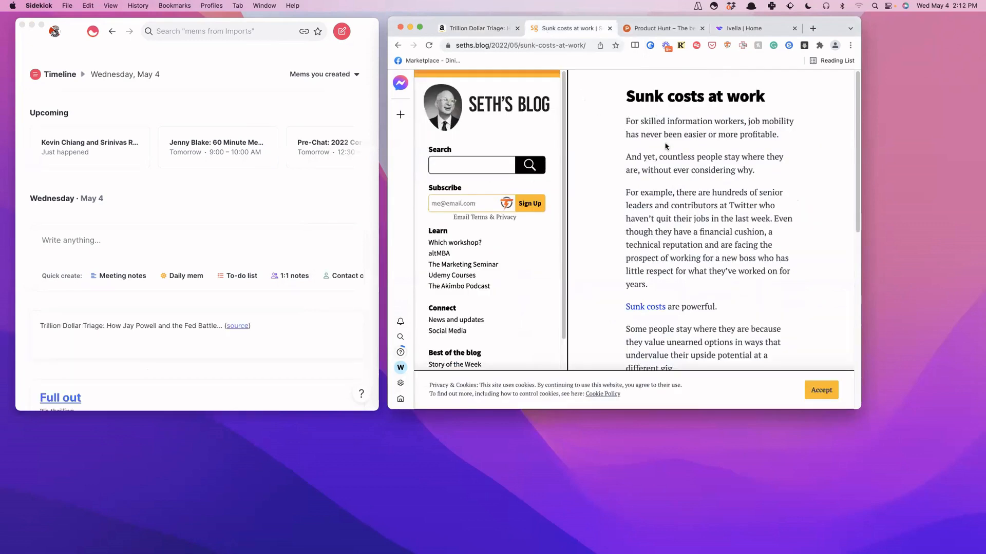
mouse_move(636, 117)
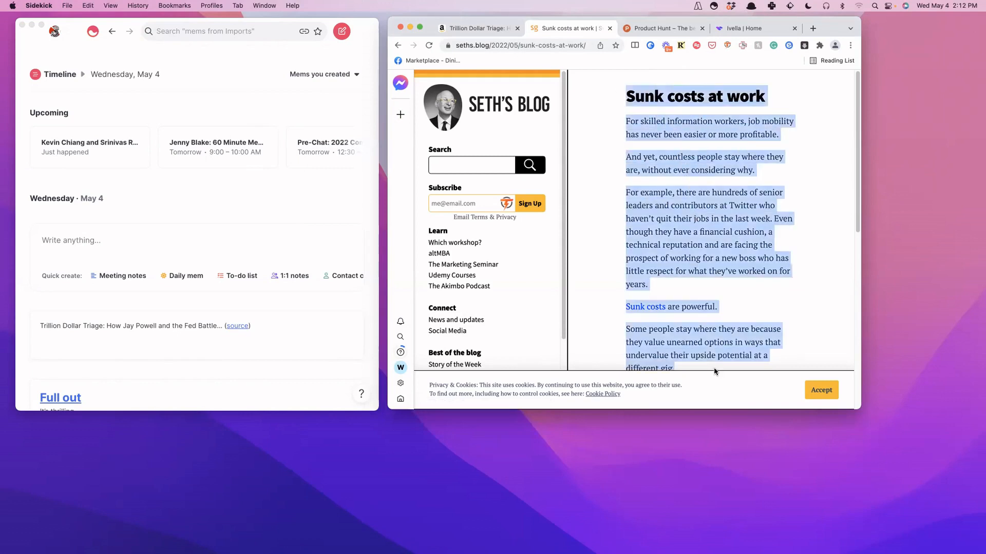
Save the selected text of Seth's Blog article 'Sunk costs at work' as a new mem
scroll(down, 3)
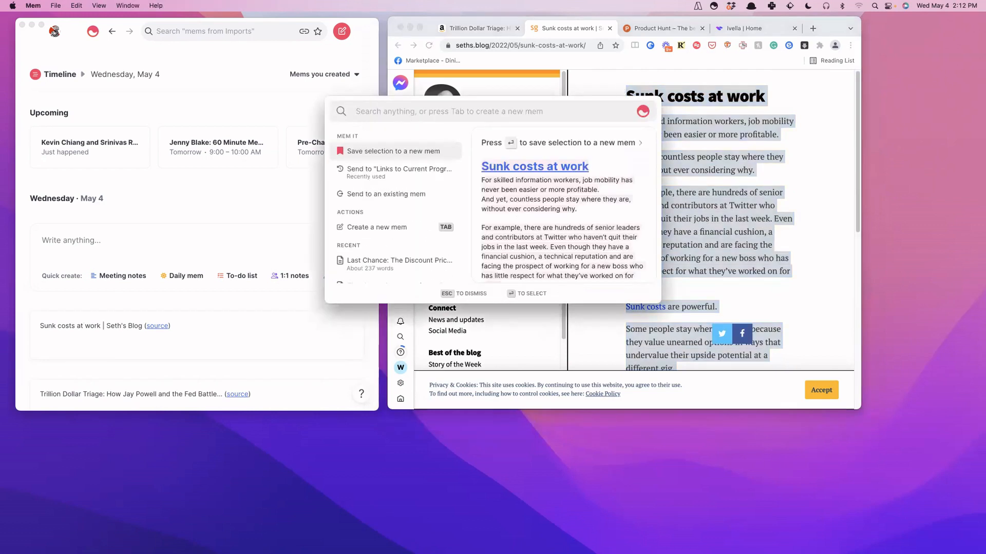
click(396, 151)
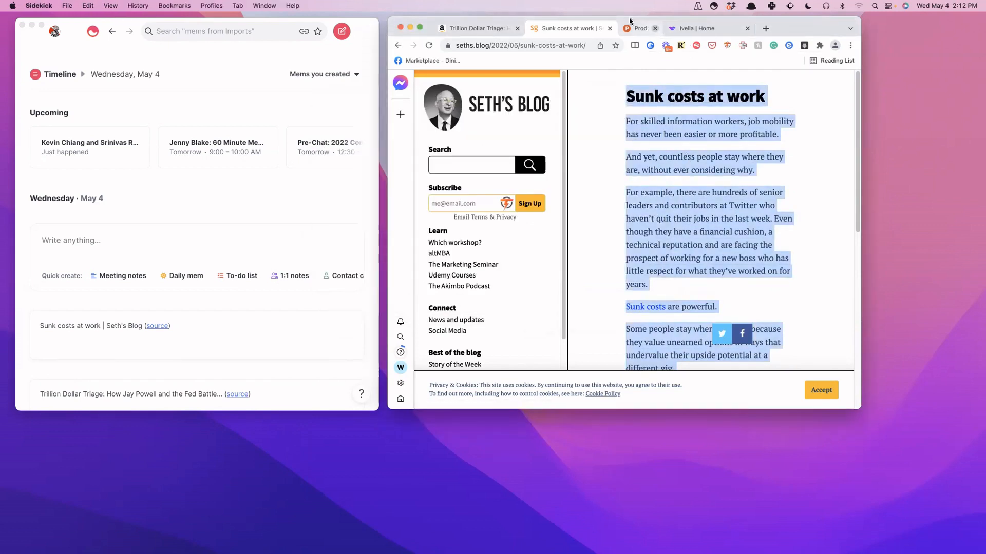
Save the Ivella home page as a new mem via Mem Spotlight
click(707, 29)
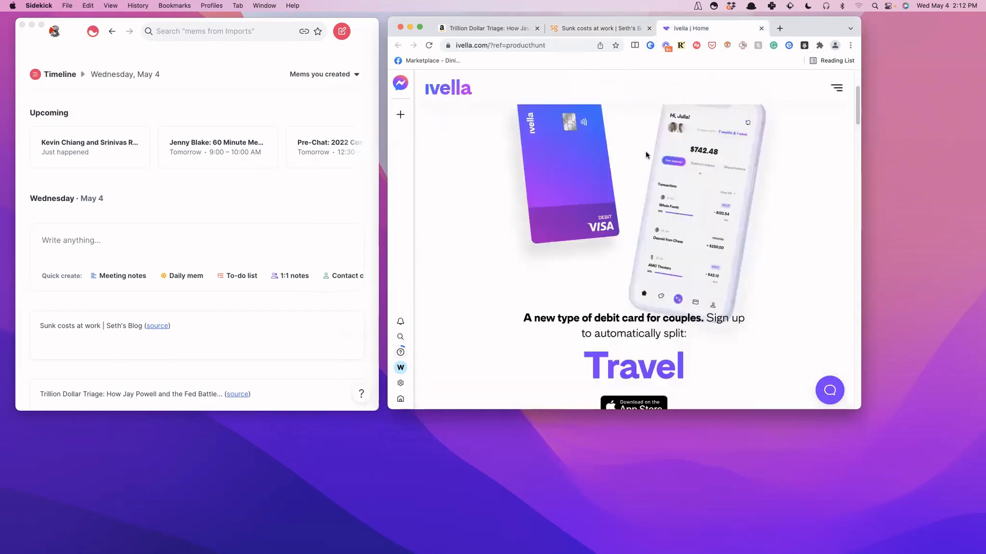
scroll(up, 3)
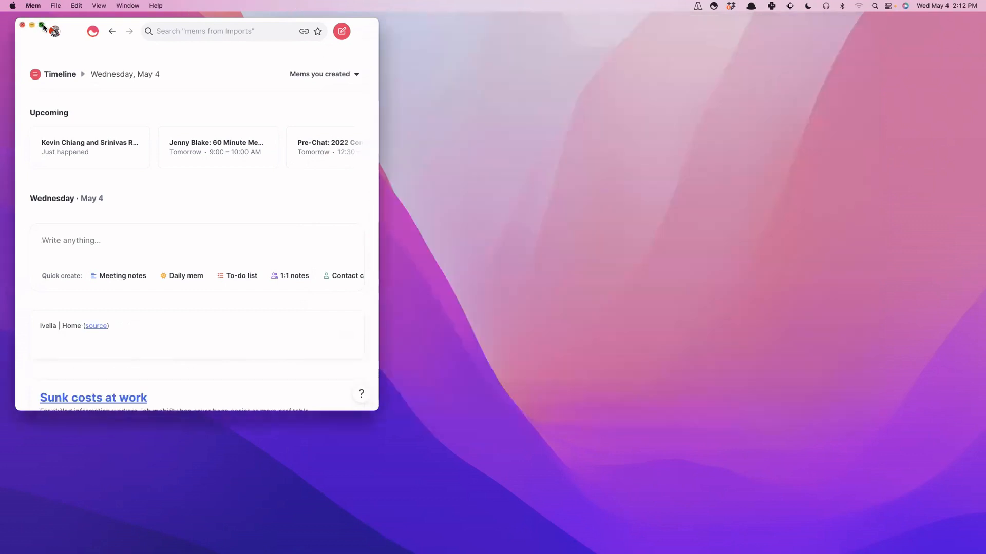
Add the #Apps and Tools of Interest tag to the 'Ivella | Home' mem and return to the timeline
click(41, 26)
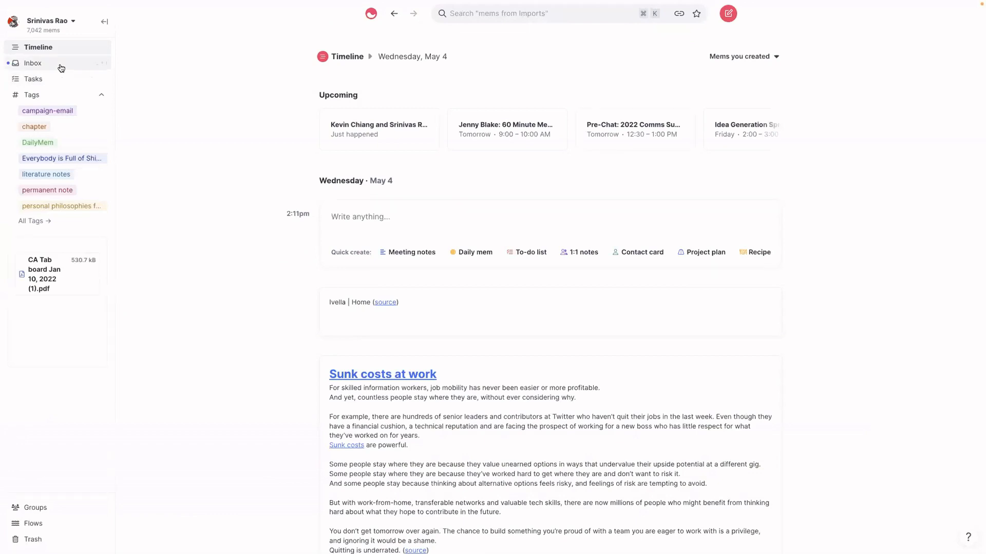
click(362, 302)
text(#Apps and Tools of Interest)
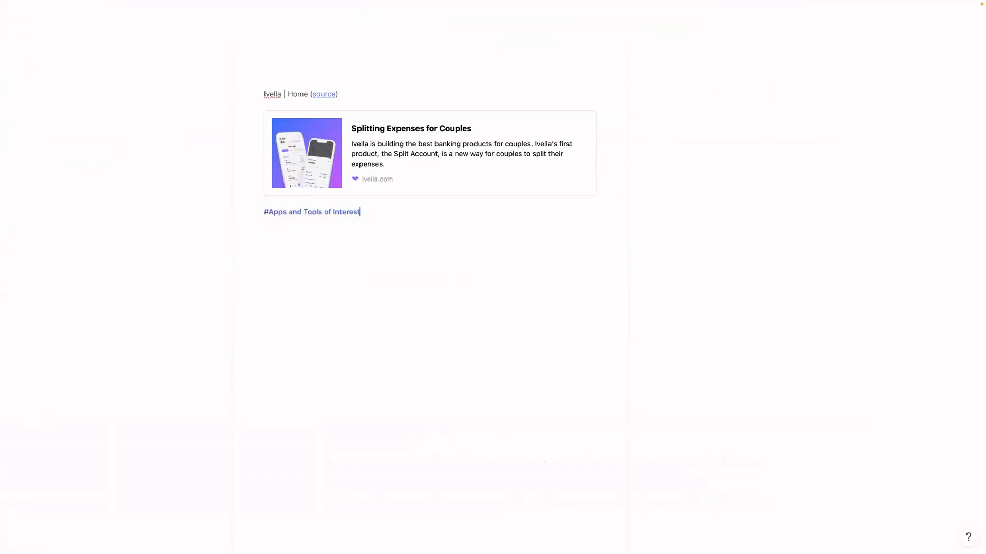
click(311, 212)
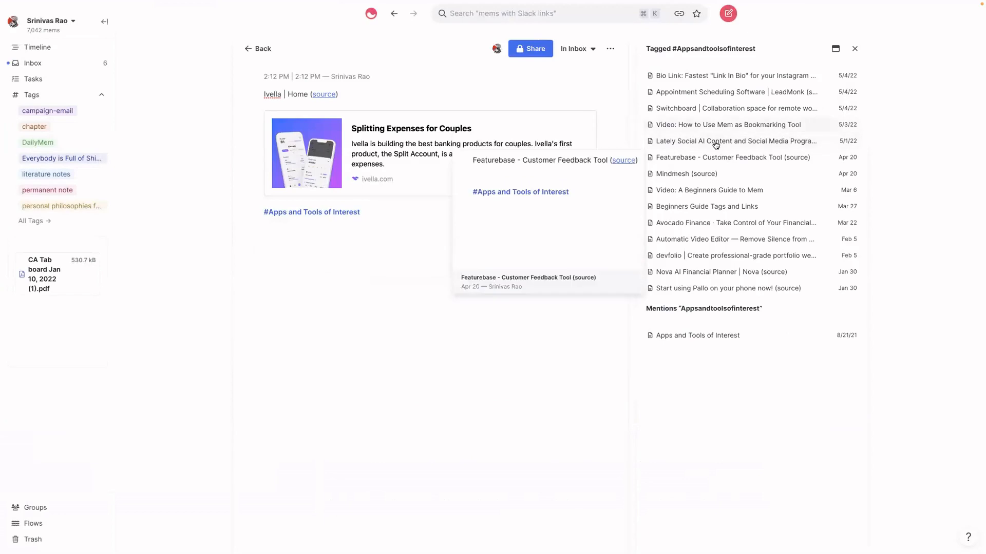
mouse_move(708, 190)
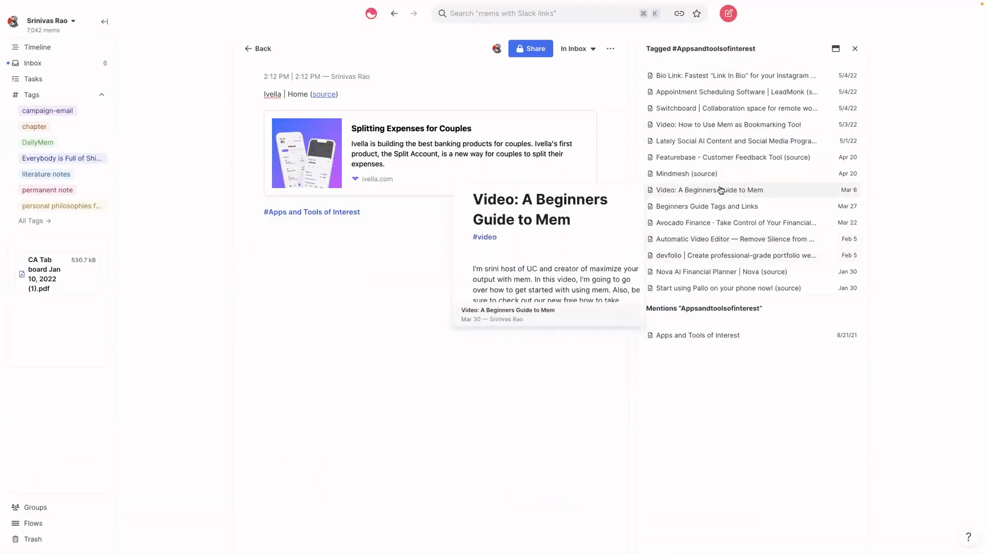
mouse_move(260, 61)
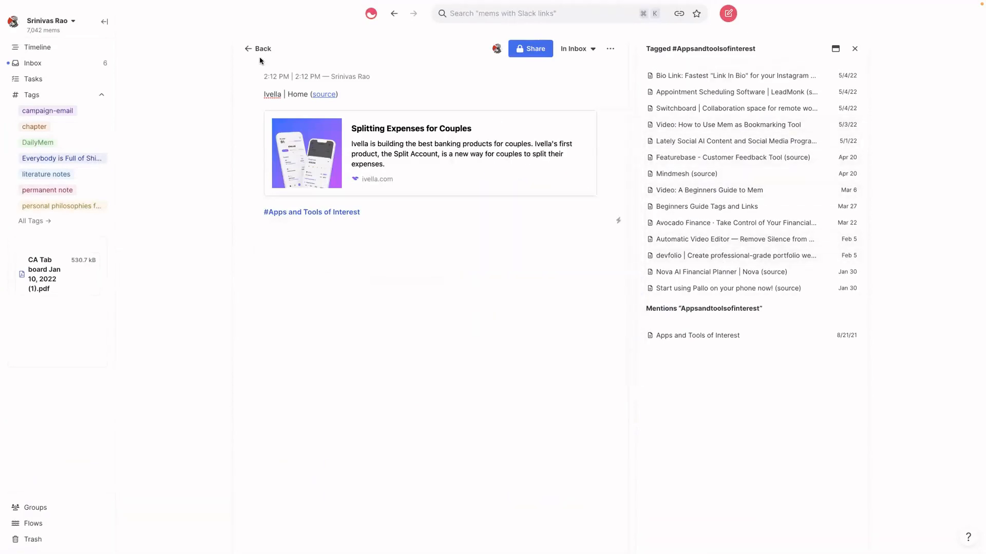
click(37, 46)
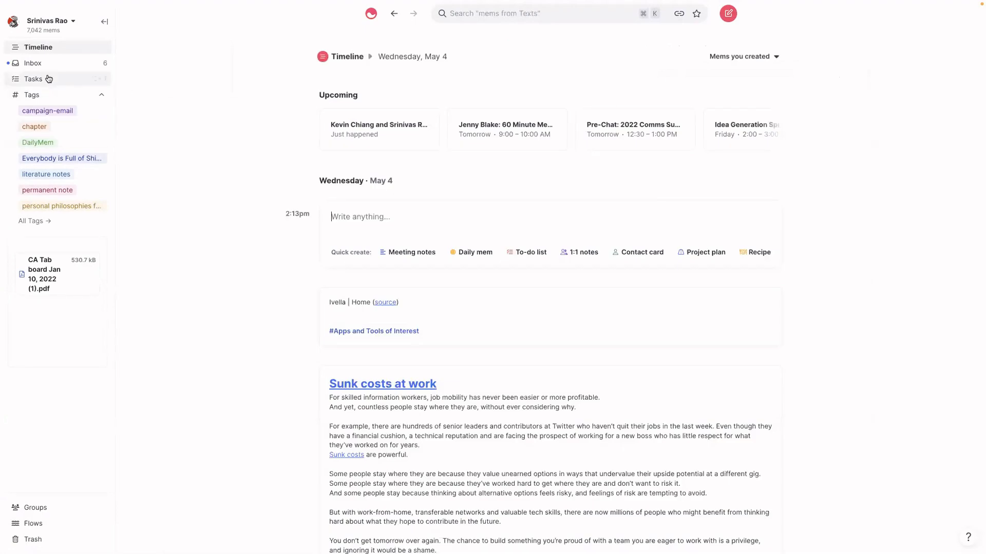
Open the Trillion Dollar Triage mem from Inbox and tag it #books to Read
click(33, 63)
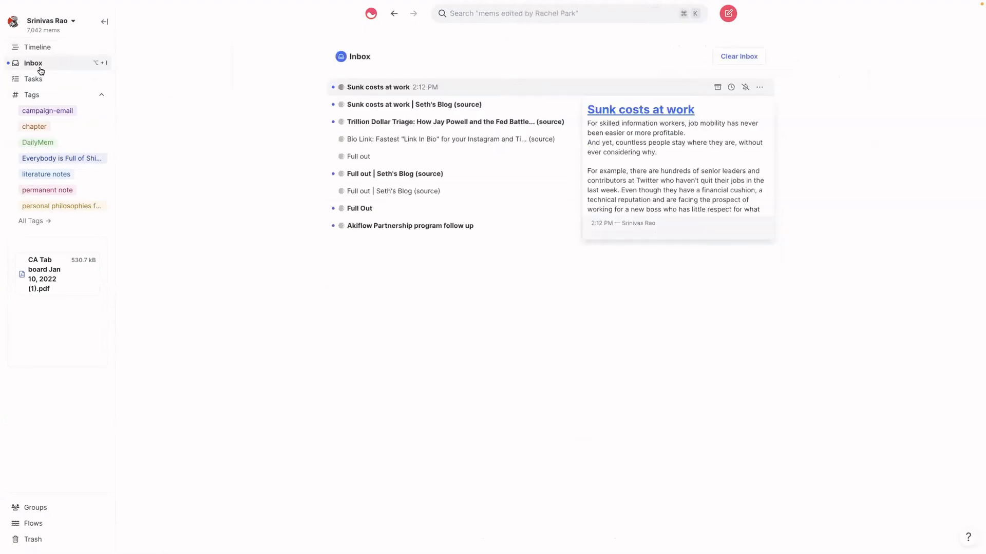
click(454, 121)
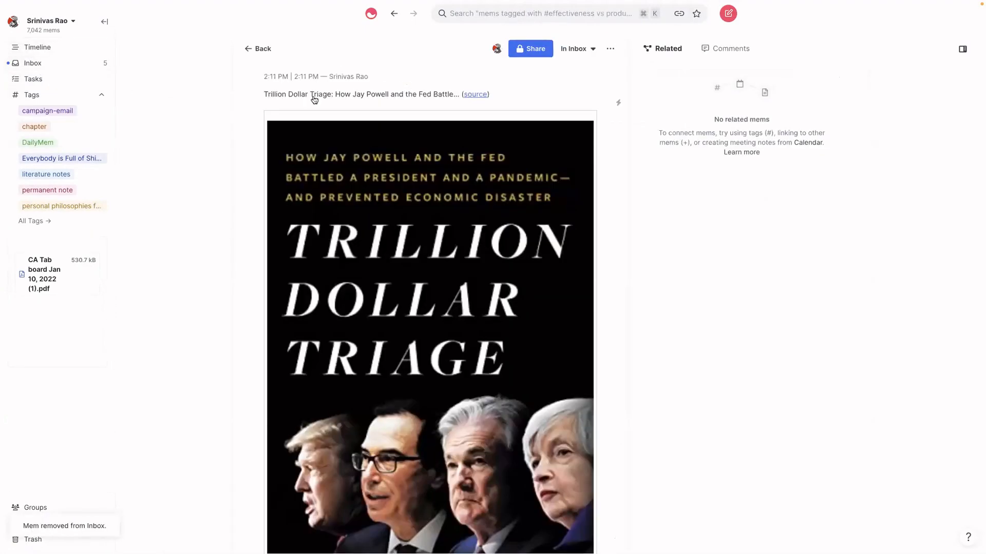
scroll(down, 3)
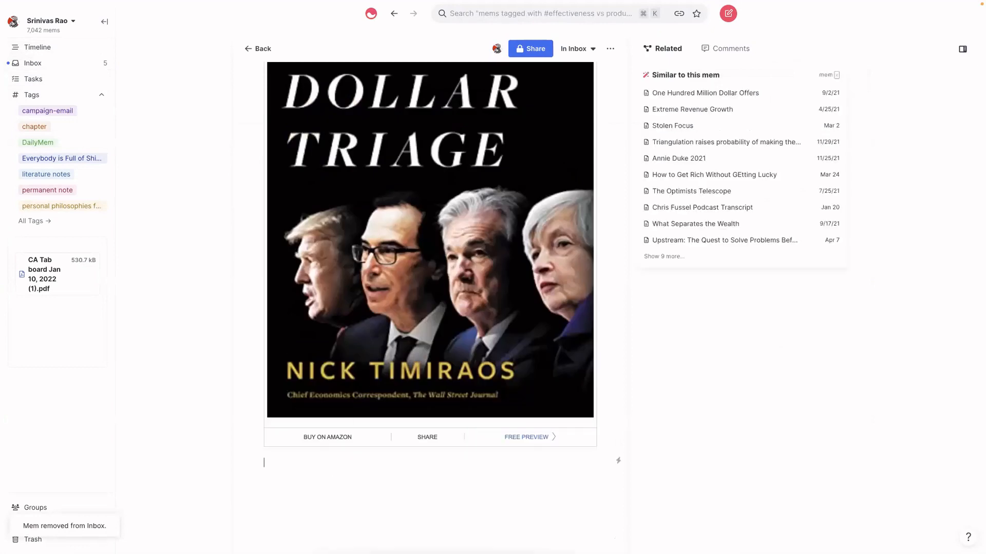
scroll(up, 3)
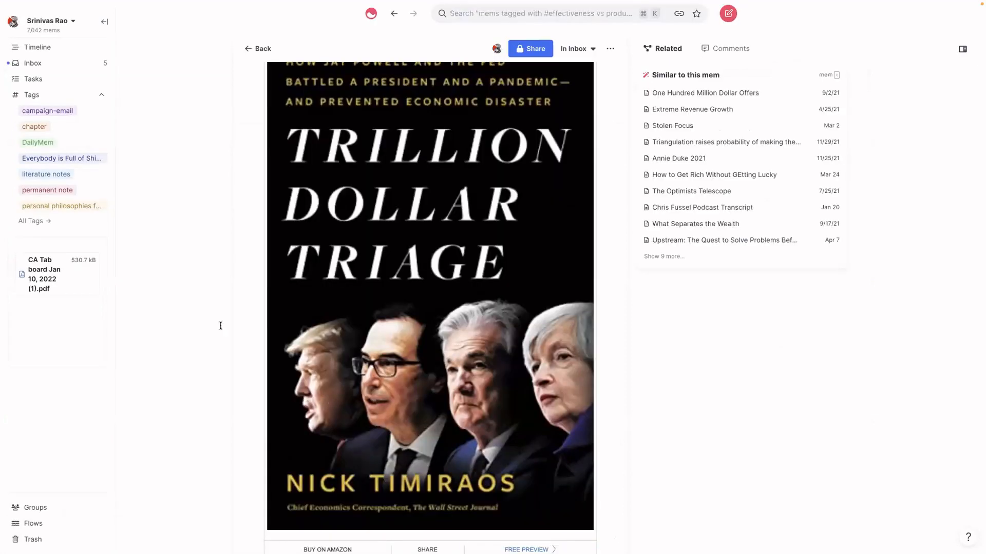
scroll(down, 3)
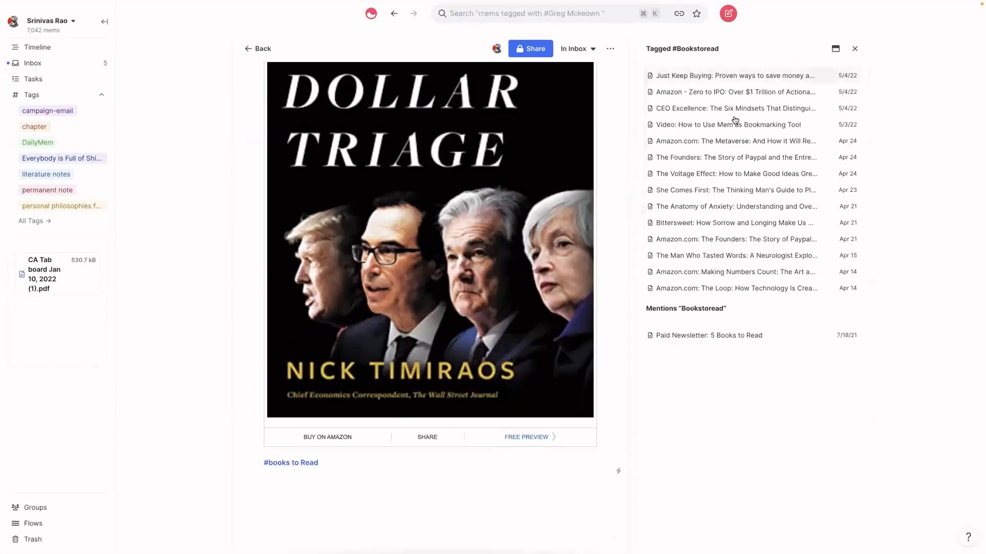
mouse_move(735, 206)
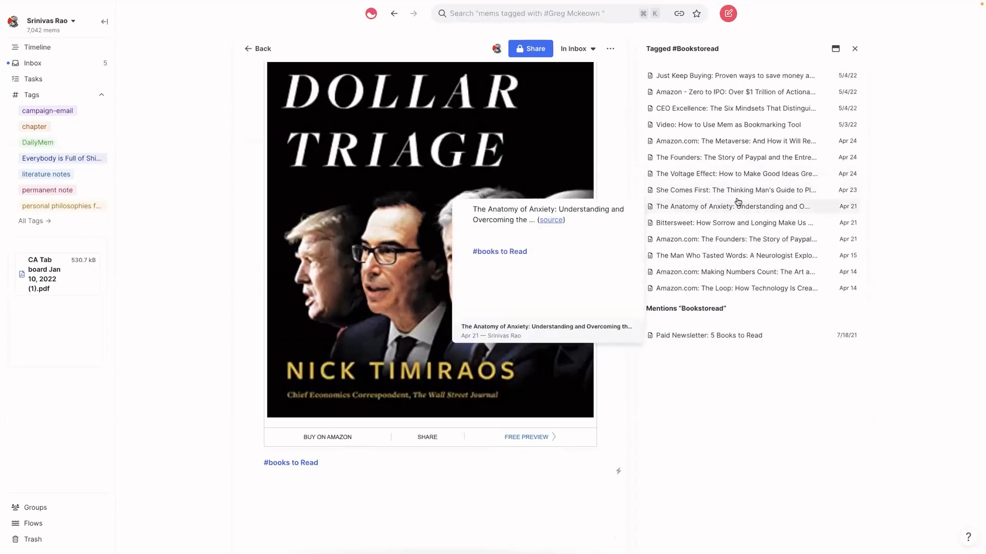
scroll(down, 3)
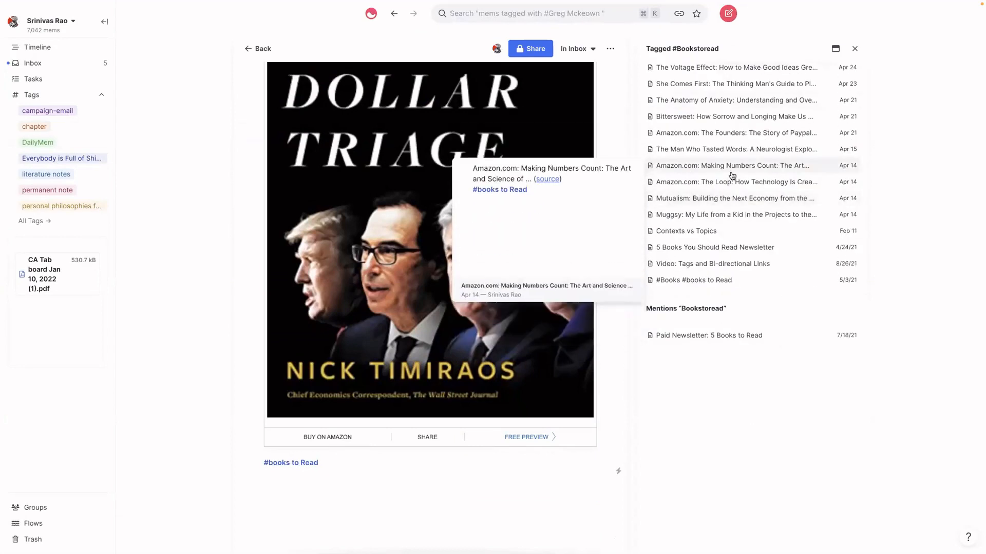
mouse_move(728, 182)
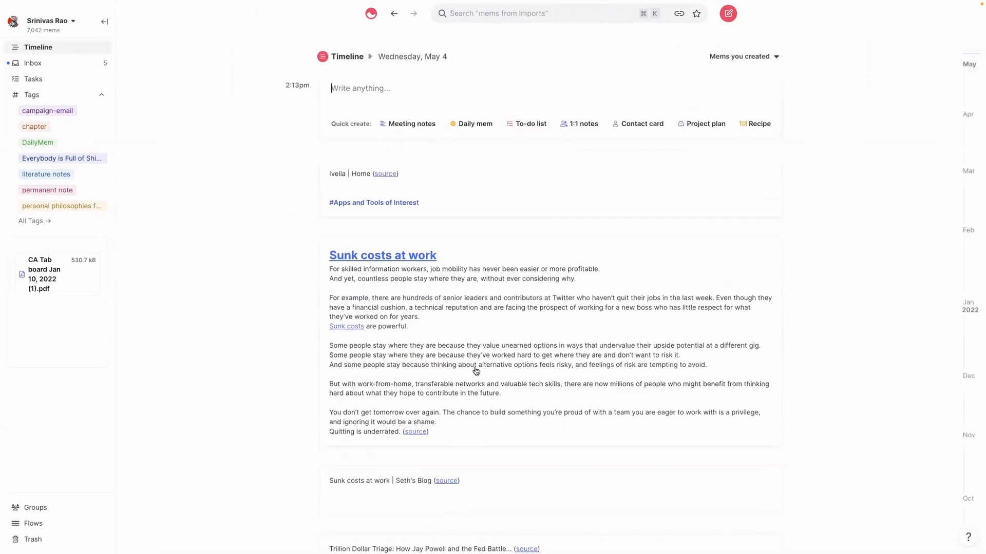
Tag the 'Sunk costs at work' mem #articles from the internet and list other mems with that tag
click(382, 255)
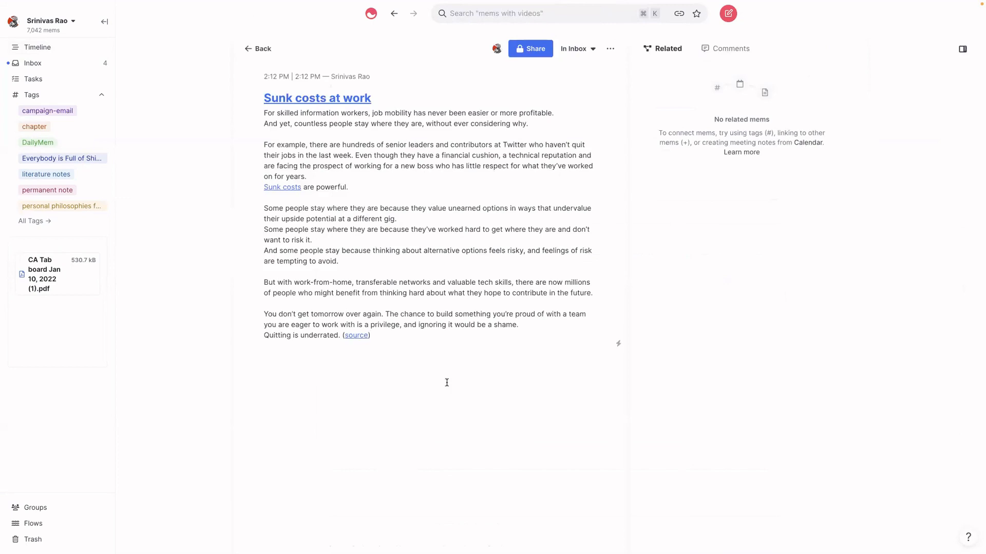
text(#articl)
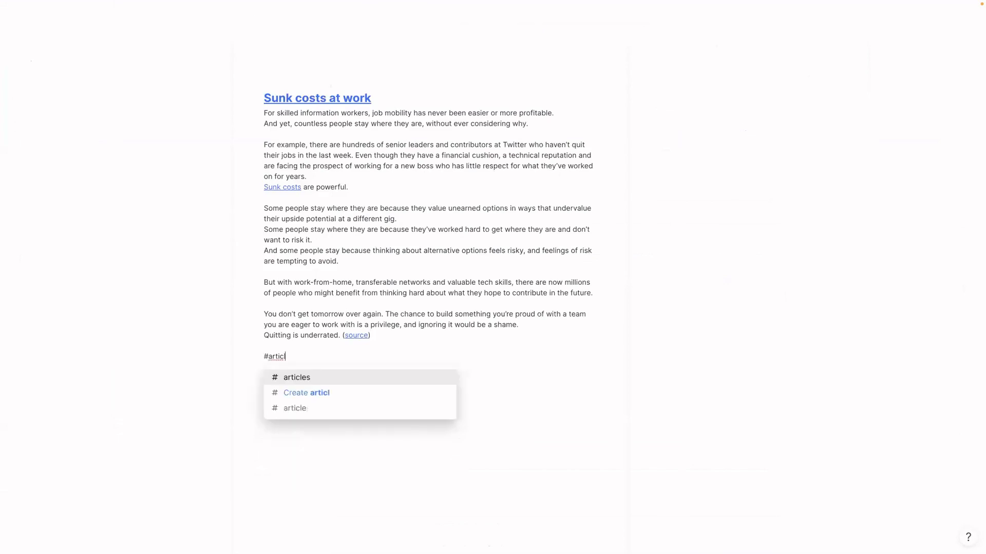
click(297, 377)
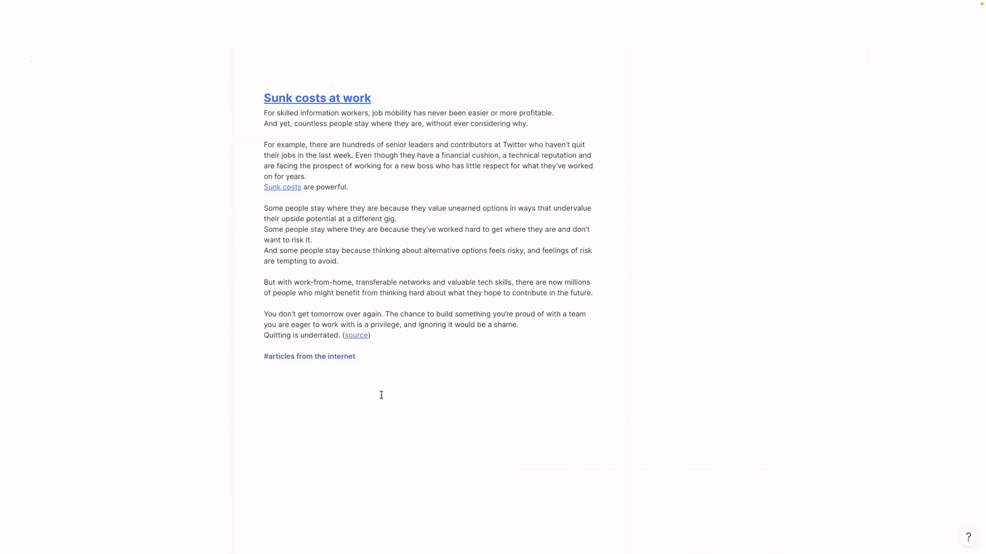
click(309, 356)
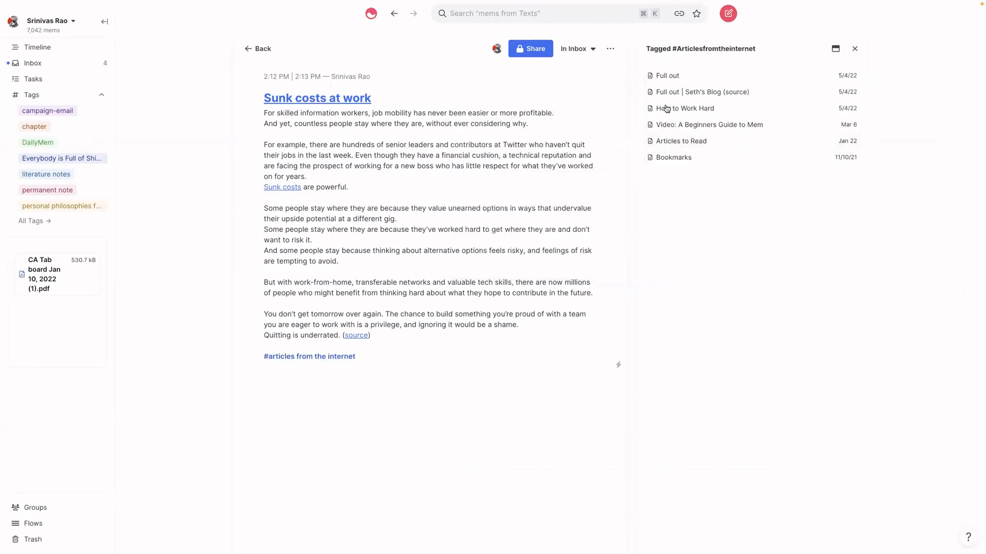
mouse_move(674, 157)
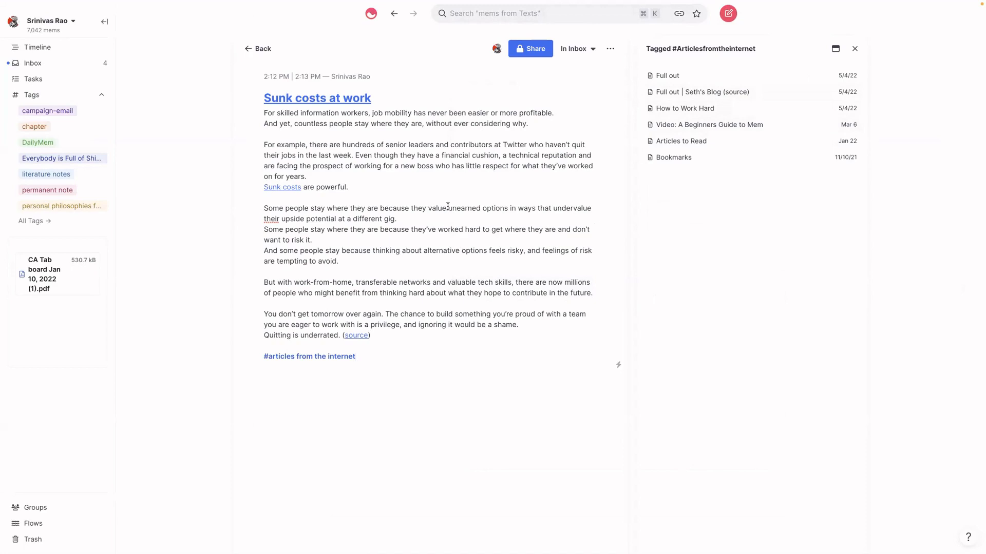
mouse_move(503, 234)
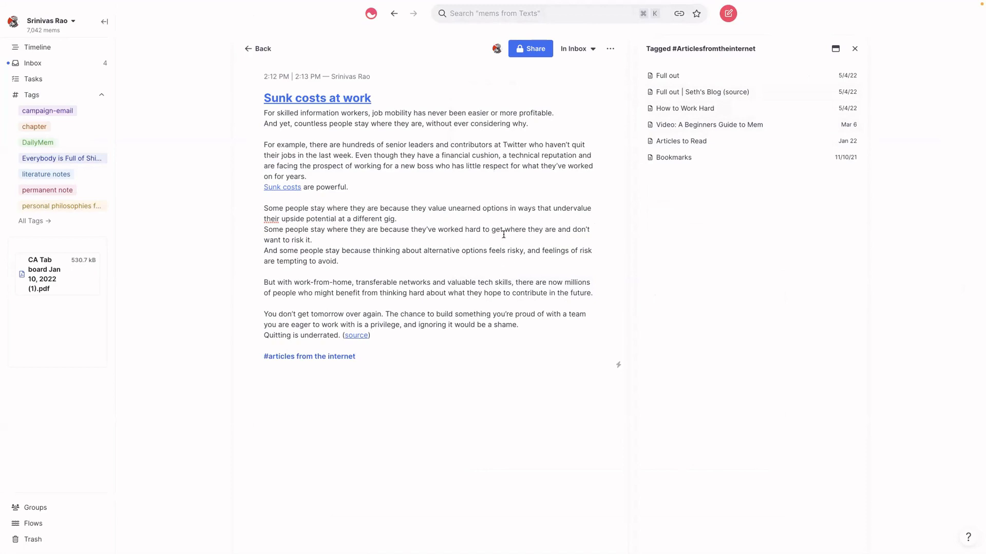
mouse_move(84, 127)
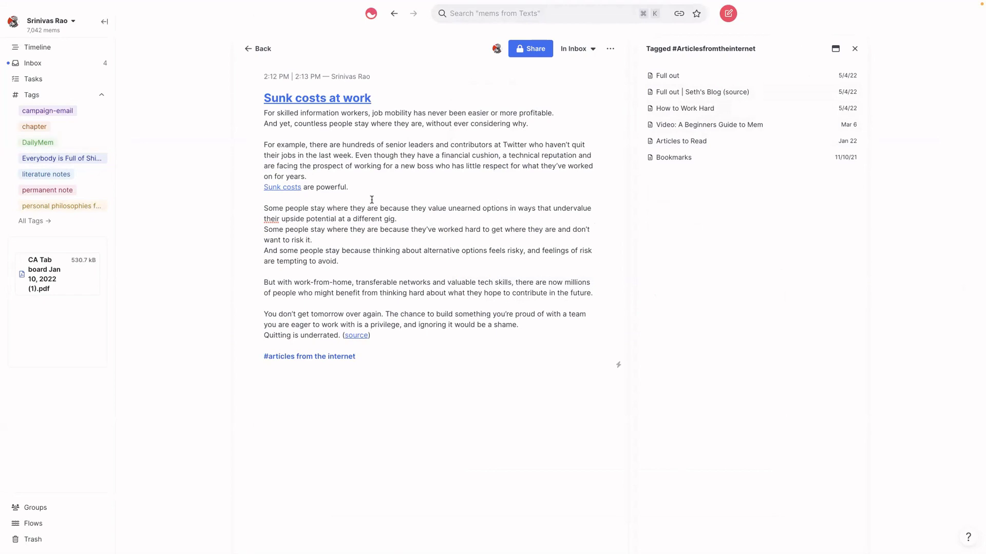
mouse_move(572, 171)
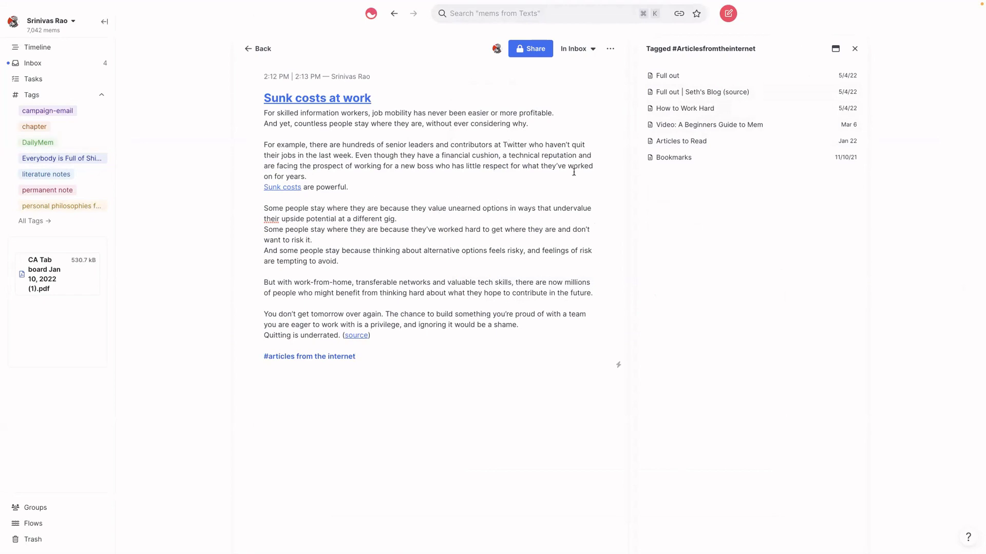